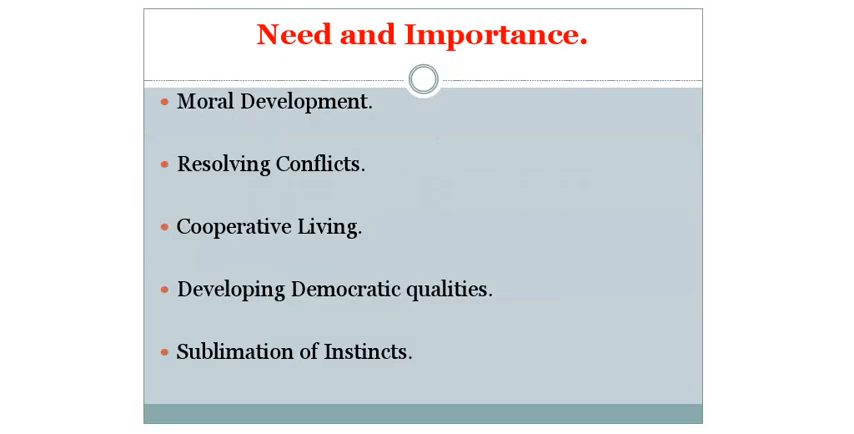
# Step: Draw a red pen underline beneath 'Moral Development' on the Need and Importance slide
pyautogui.moveTo(178, 128); pyautogui.dragTo(375, 128)
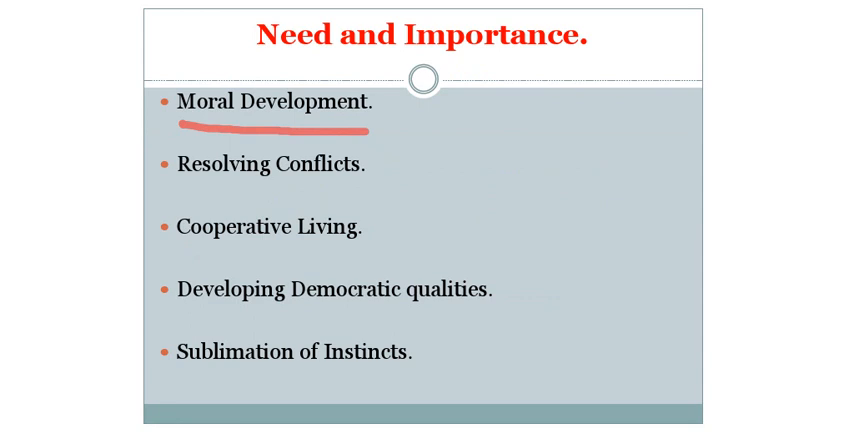
# Step: Draw red pen strokes under 'Resolving Conflicts' and a short line beneath the next bullet
pyautogui.moveTo(180, 195); pyautogui.dragTo(360, 195)
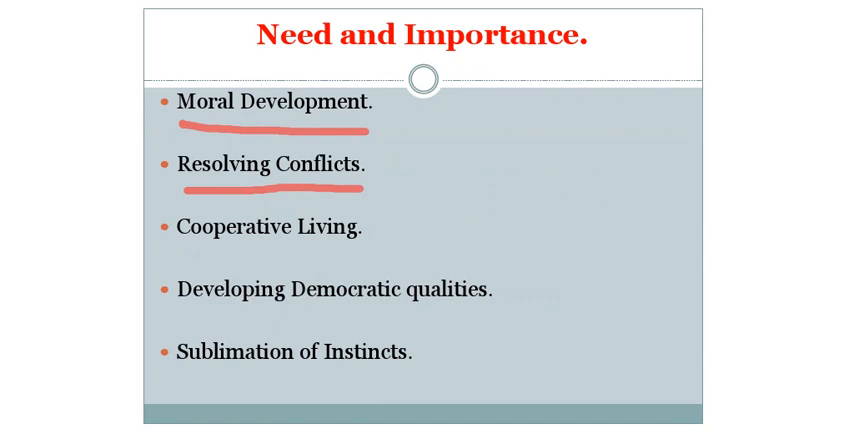
pyautogui.moveTo(178, 258); pyautogui.dragTo(215, 258)
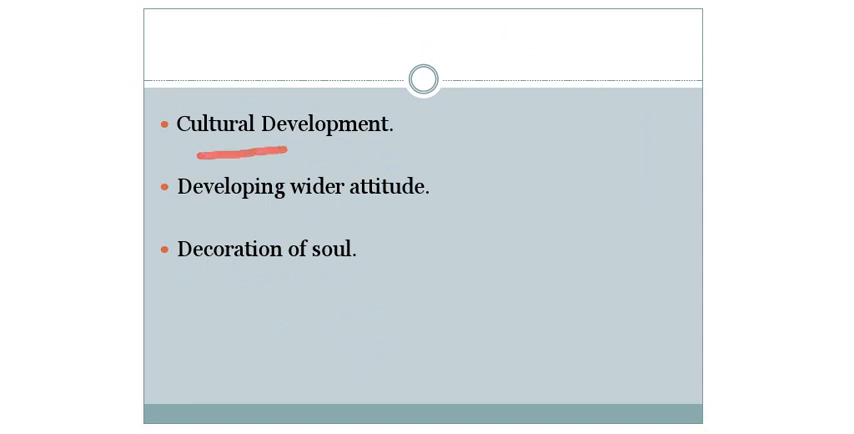
# Step: Extend the red underline under 'Cultural Development' and underline 'Developing wider attitude'
pyautogui.moveTo(290, 152); pyautogui.dragTo(398, 155)
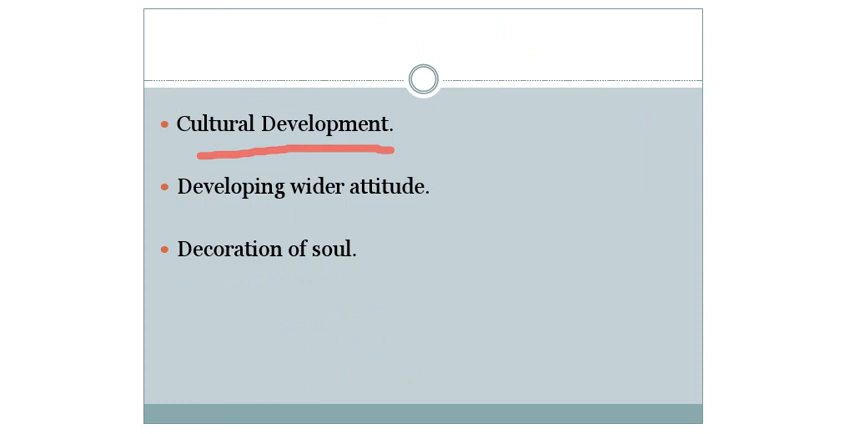
pyautogui.moveTo(225, 212); pyautogui.dragTo(395, 212)
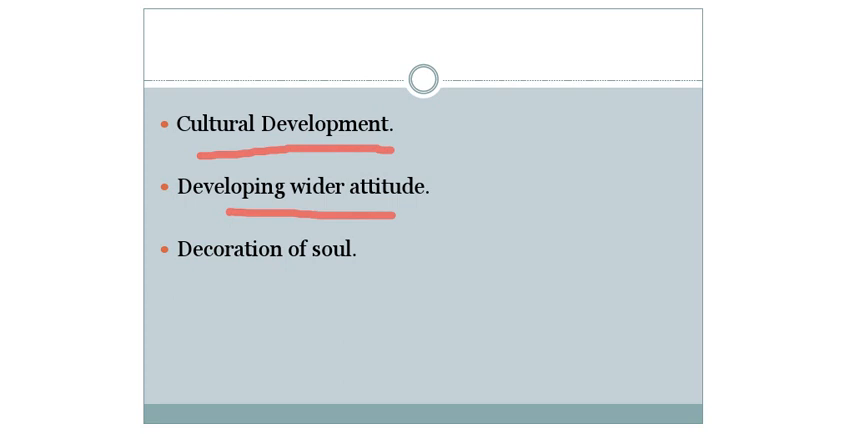